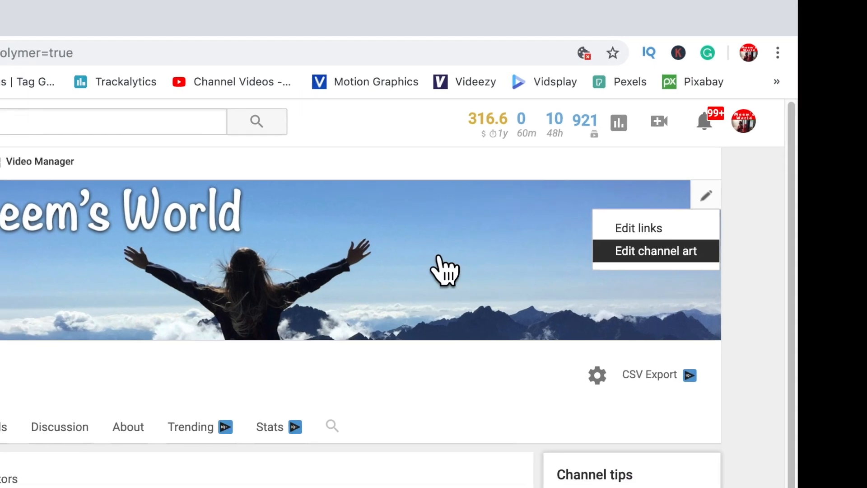
# Step: Start editing the Meems World channel banner art from the pencil icon
pyautogui.click(655, 251)
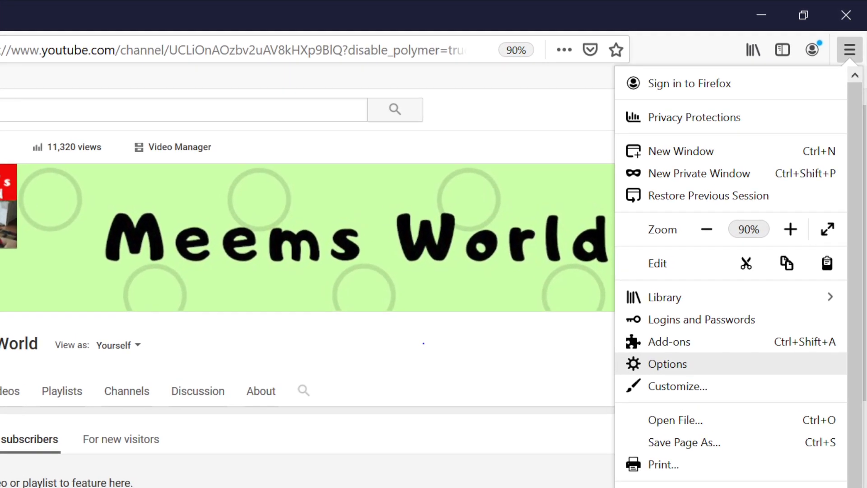
# Step: In Firefox Options, uncheck Cookies under Custom protection, then return to the YouTube tab
pyautogui.click(666, 363)
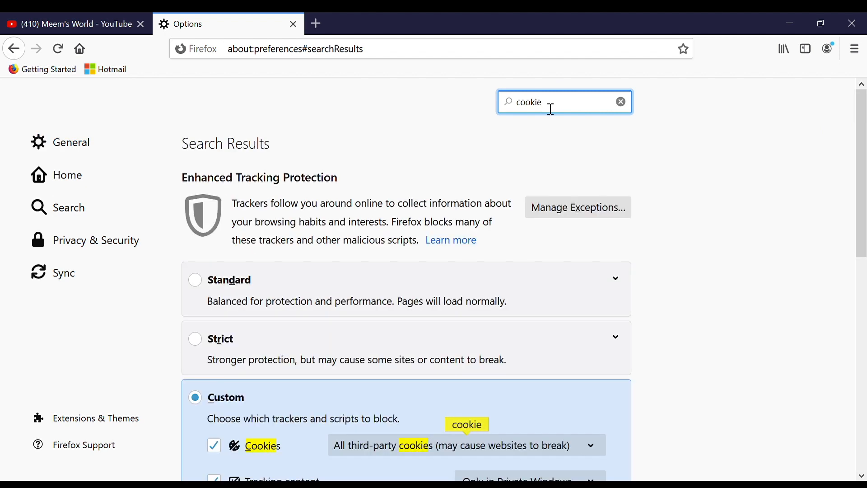
pyautogui.write('s')
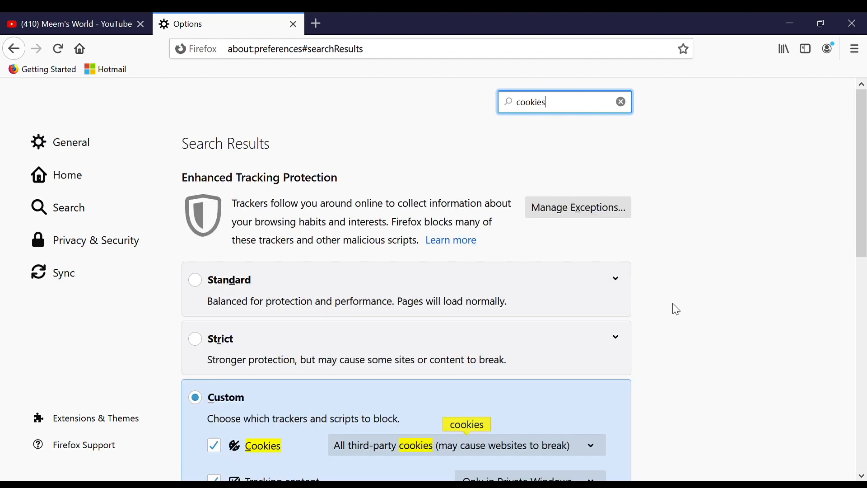
pyautogui.scroll(-3)
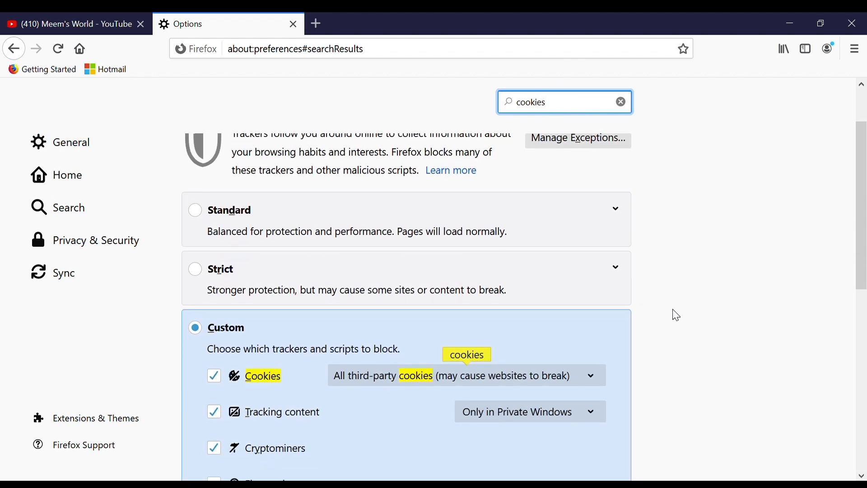
pyautogui.scroll(-3)
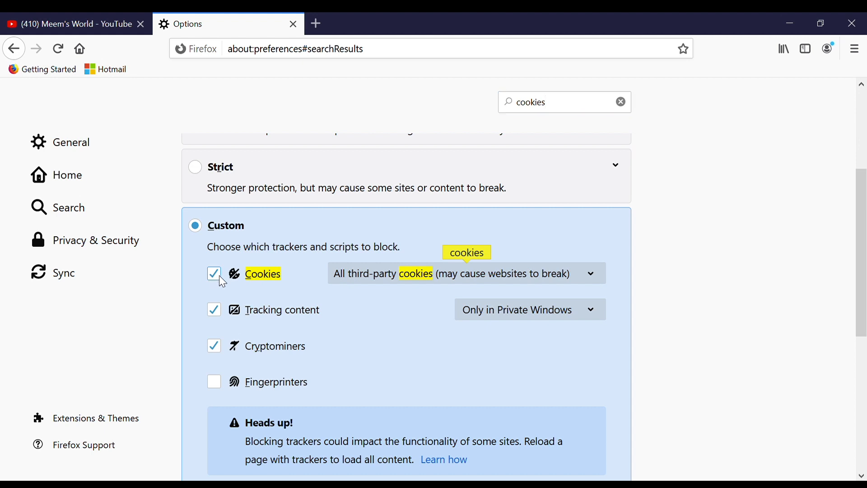
pyautogui.click(214, 273)
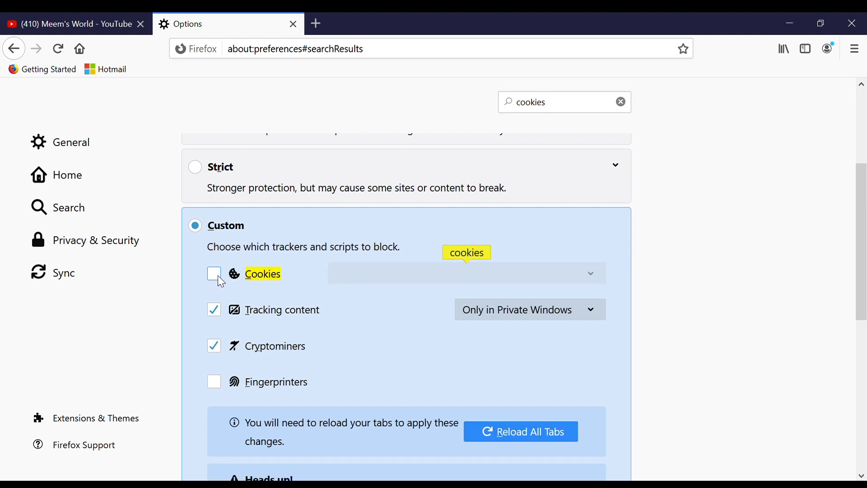
pyautogui.scroll(-3)
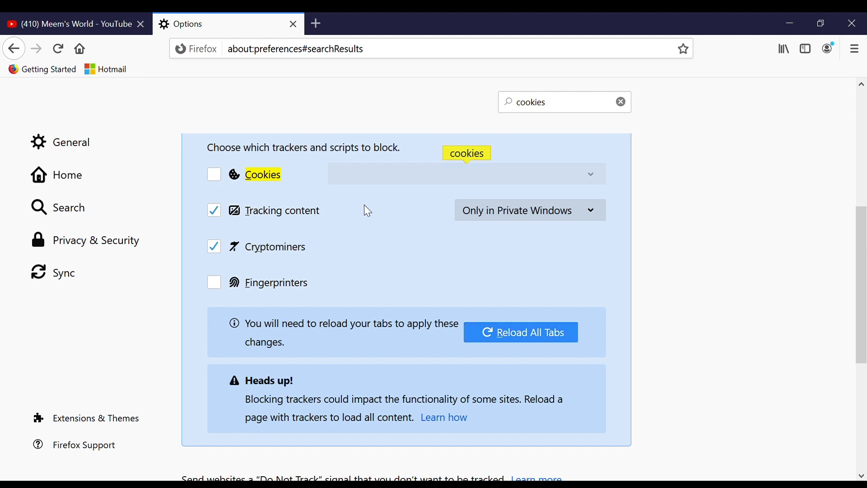
pyautogui.click(66, 24)
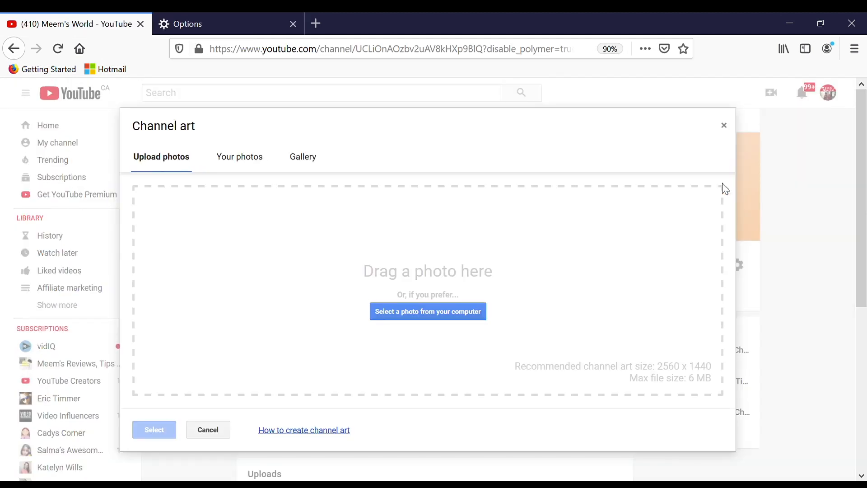
pyautogui.moveTo(427, 312)
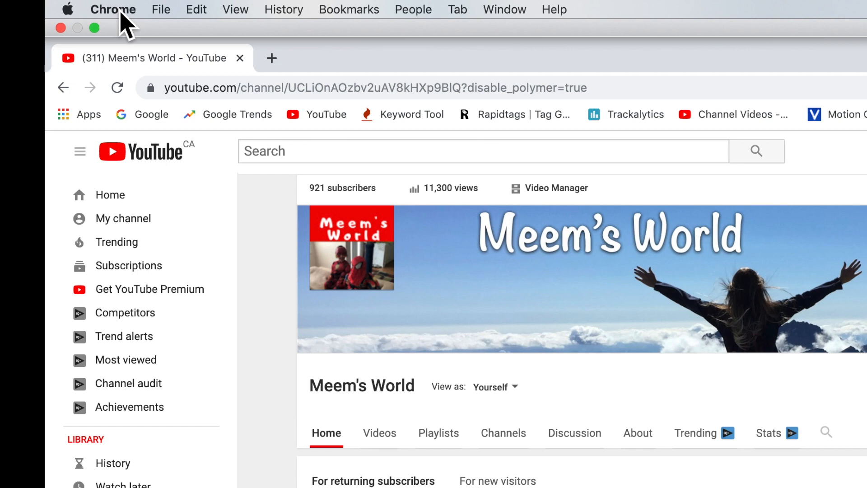
# Step: Search Chrome settings for 'cookies' and turn off Block third-party cookies in Cookies and site data
pyautogui.click(113, 9)
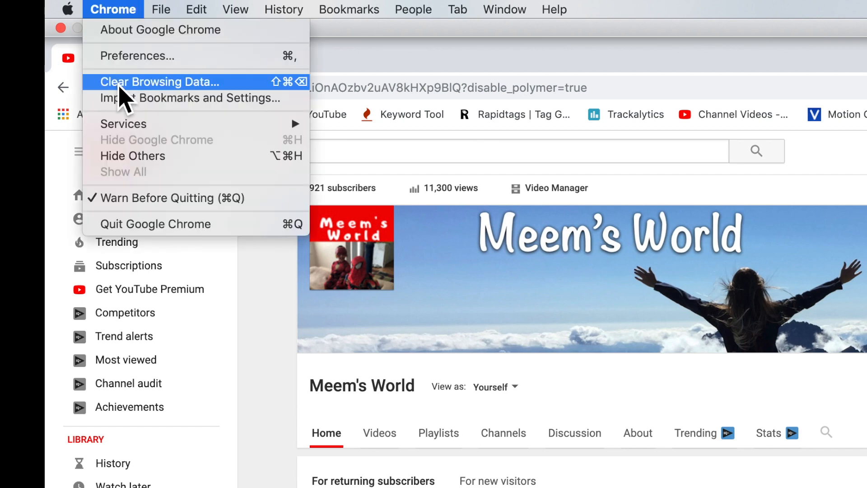
pyautogui.moveTo(138, 56)
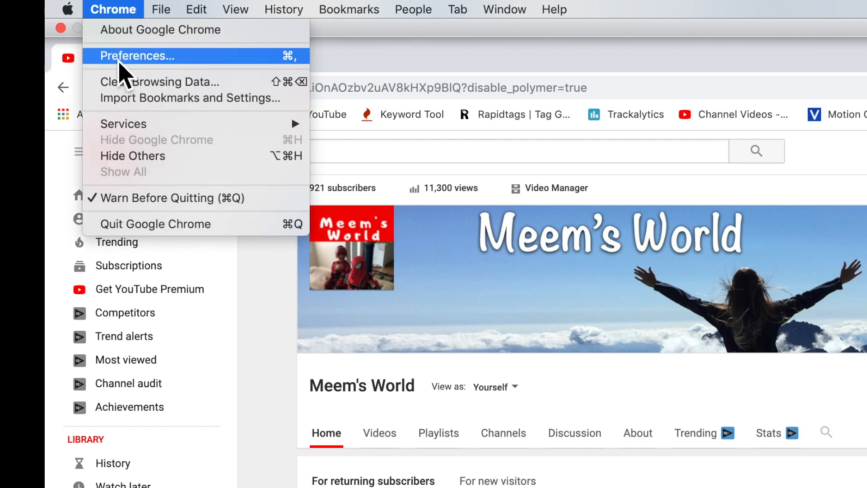
pyautogui.click(138, 55)
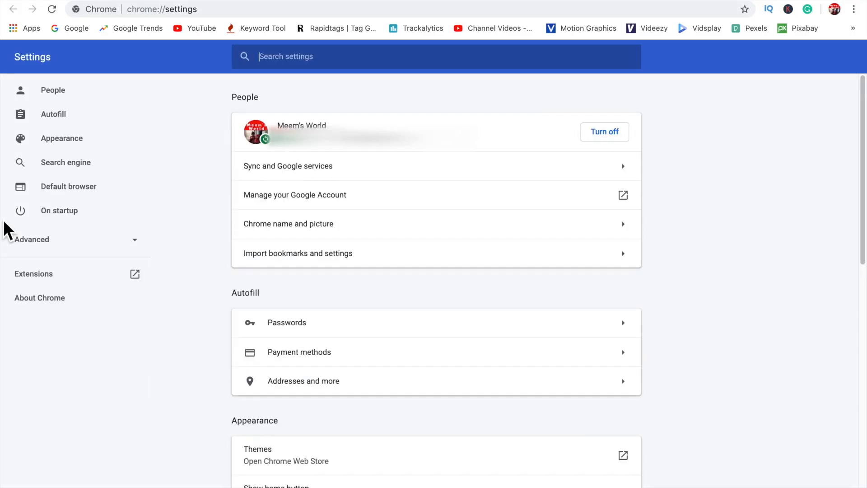
pyautogui.moveTo(161, 162)
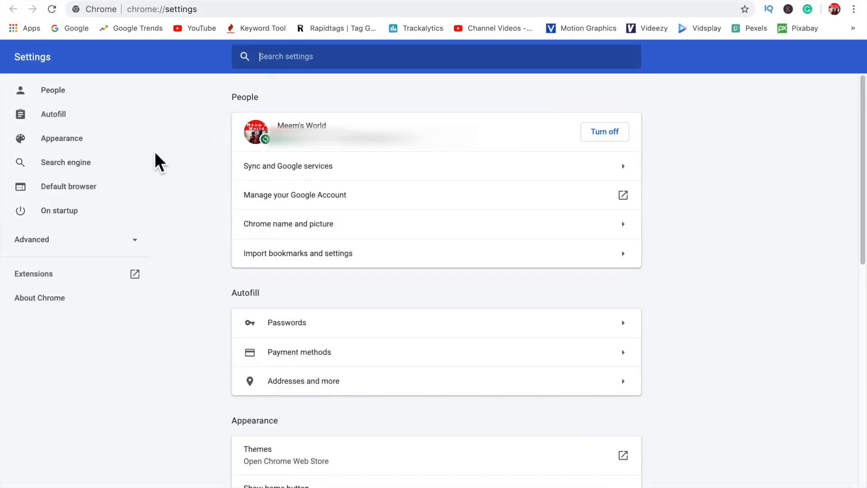
pyautogui.write('cookies')
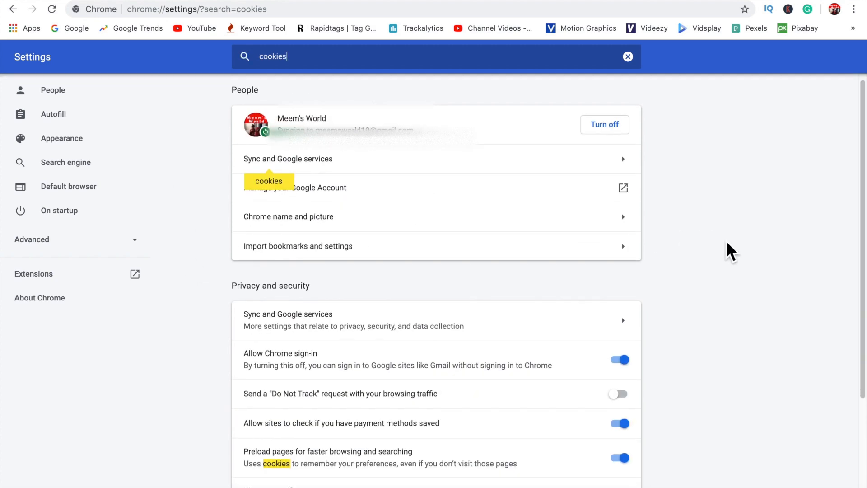
pyautogui.scroll(-3)
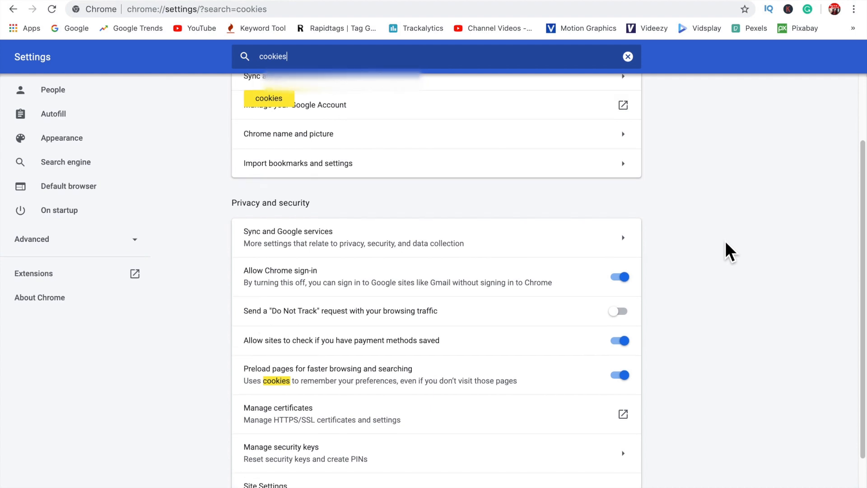
pyautogui.scroll(-3)
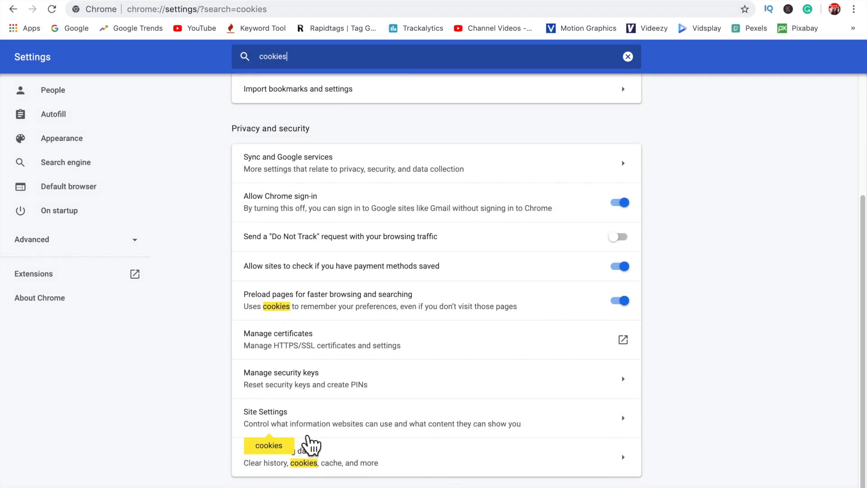
pyautogui.moveTo(611, 432)
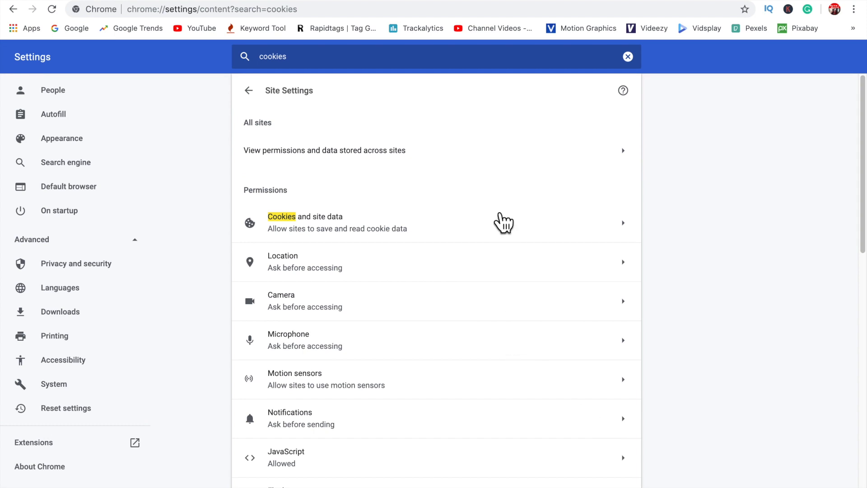
pyautogui.moveTo(540, 236)
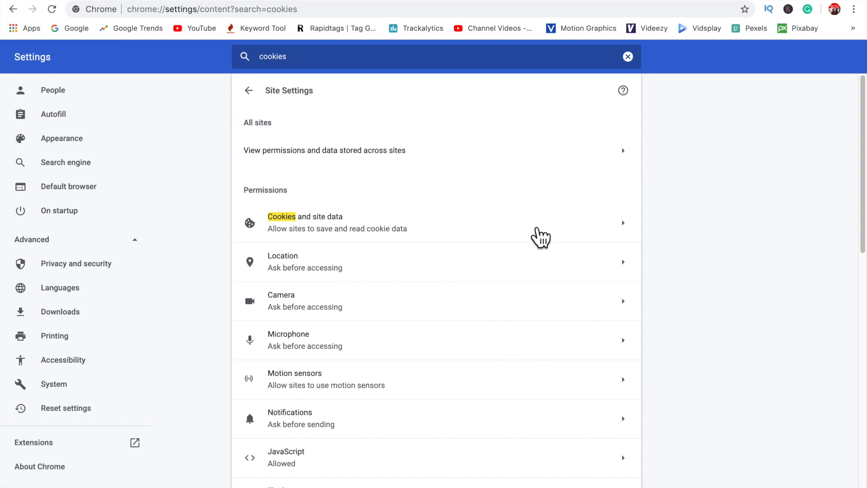
pyautogui.click(336, 222)
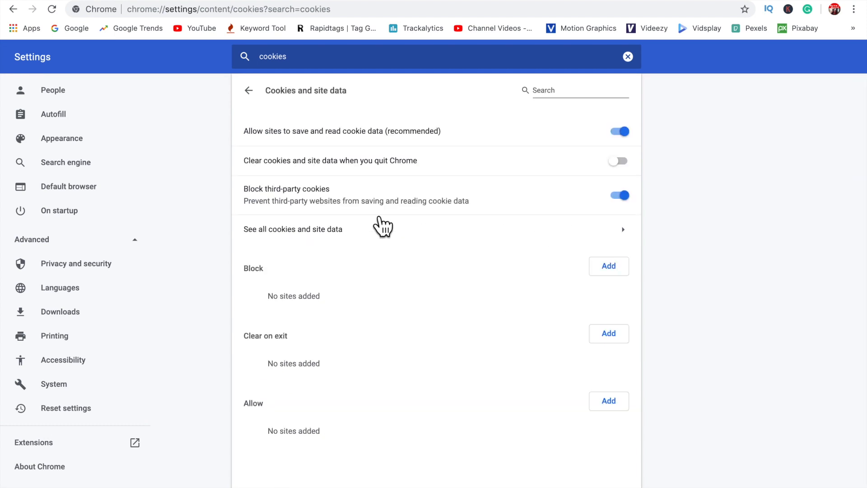
pyautogui.moveTo(310, 209)
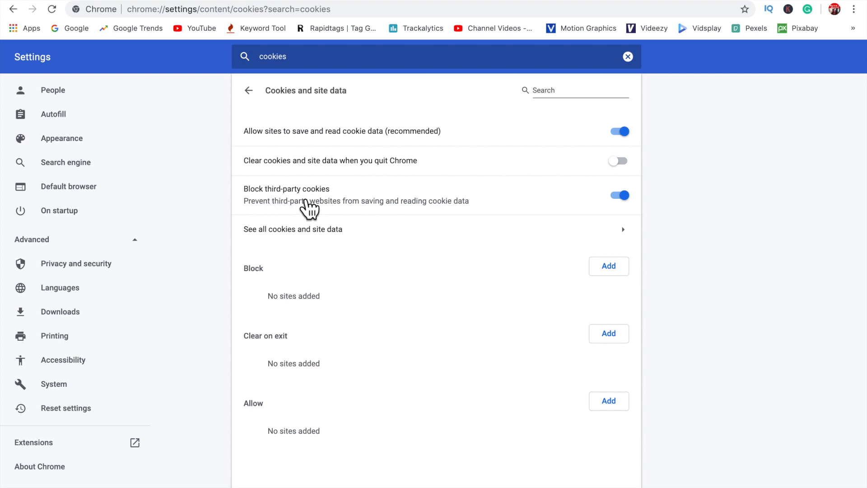
pyautogui.moveTo(317, 224)
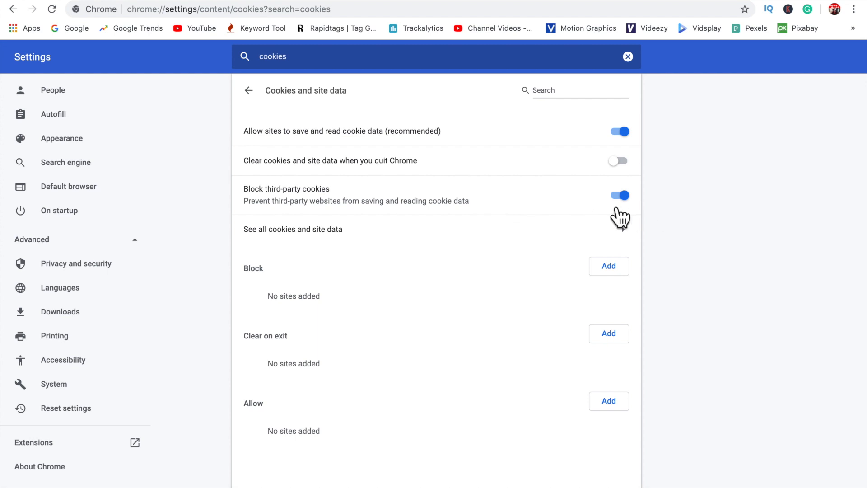
pyautogui.click(618, 195)
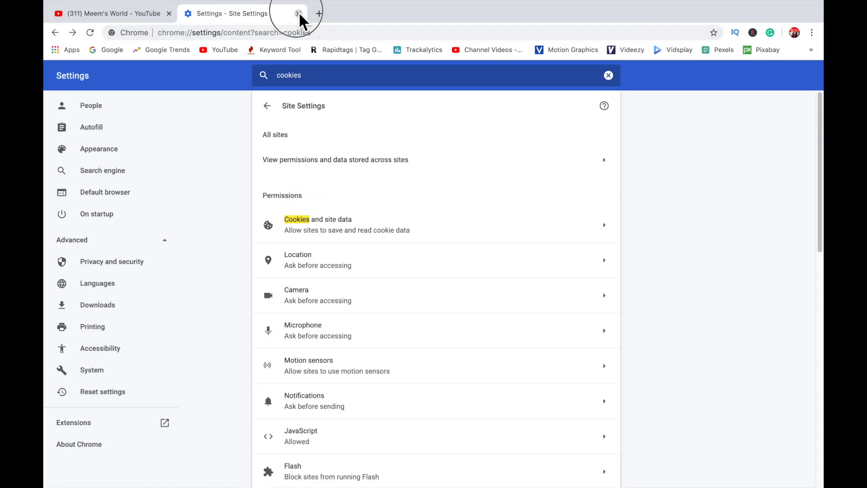
# Step: Choose Edit channel art from the banner's pencil menu on the Meem's World page
pyautogui.click(298, 13)
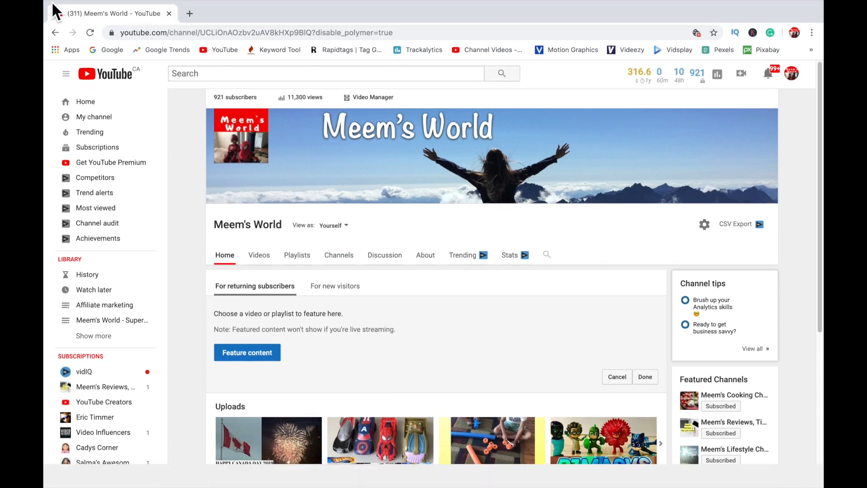
pyautogui.moveTo(813, 169)
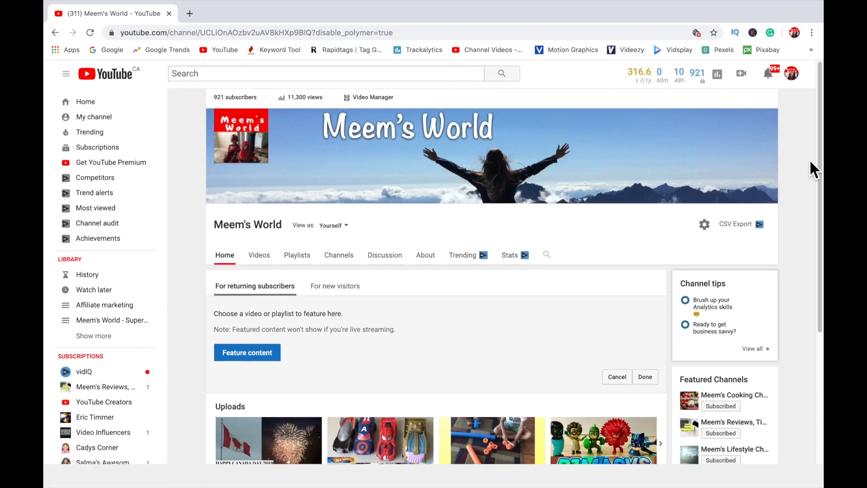
pyautogui.click(768, 117)
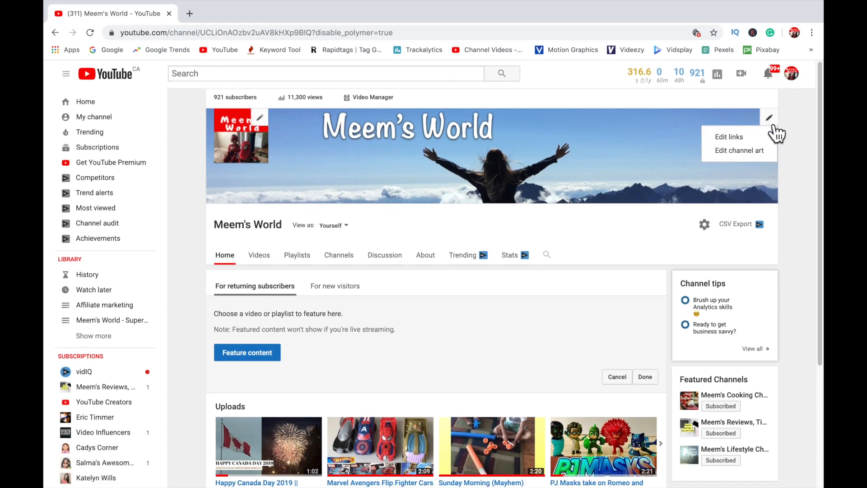
pyautogui.moveTo(739, 149)
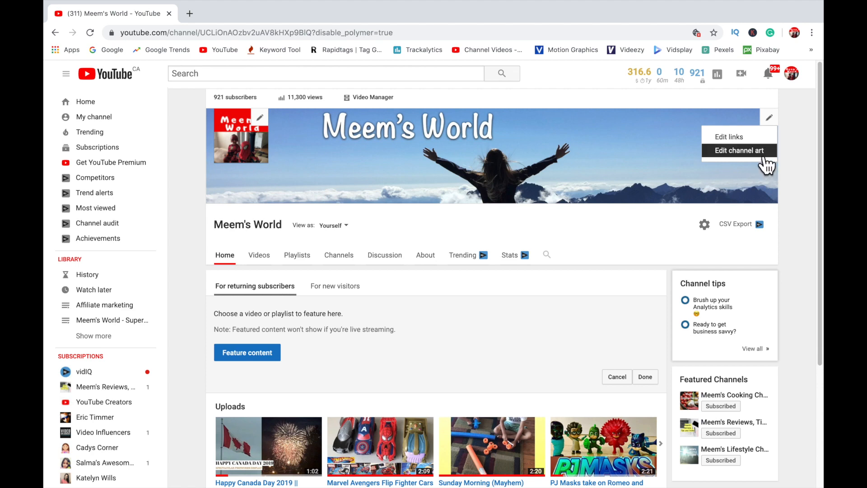
pyautogui.click(739, 150)
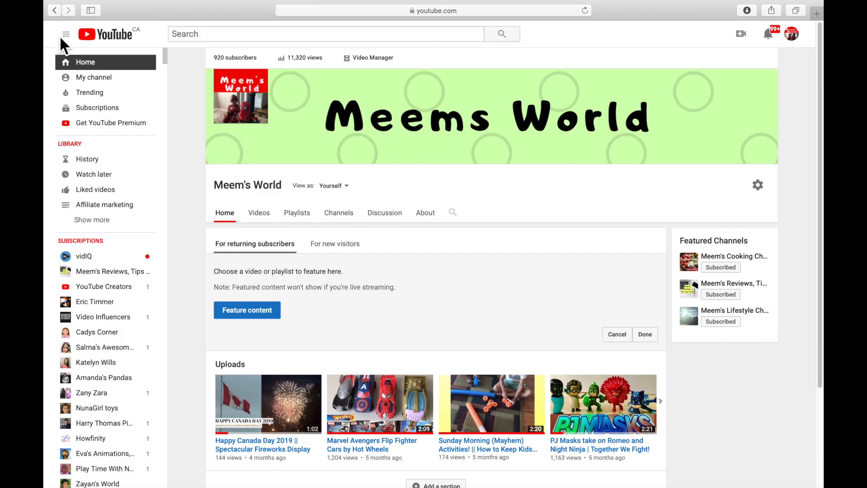
# Step: In Safari Privacy preferences, untick Prevent cross-site tracking, leaving Block all cookies unticked
pyautogui.click(84, 6)
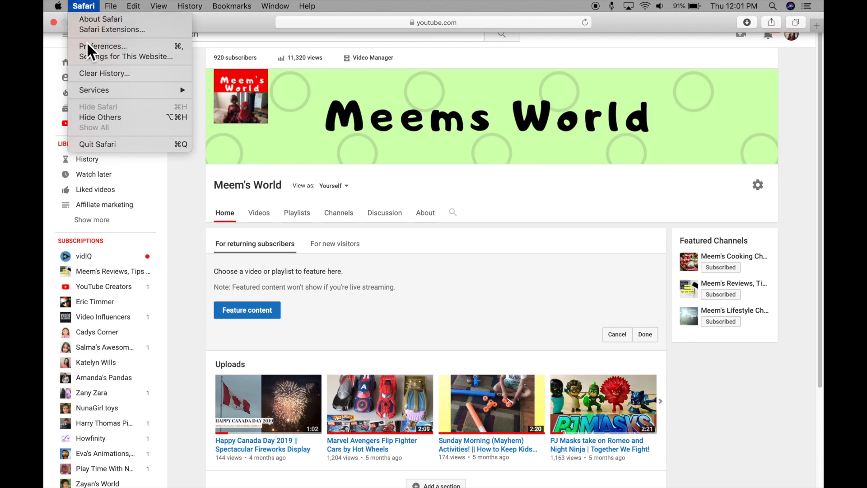
pyautogui.click(104, 46)
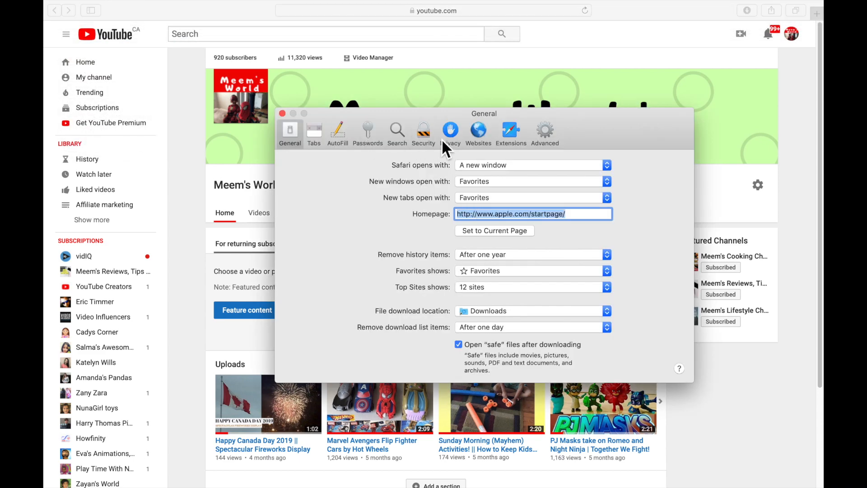
pyautogui.click(450, 131)
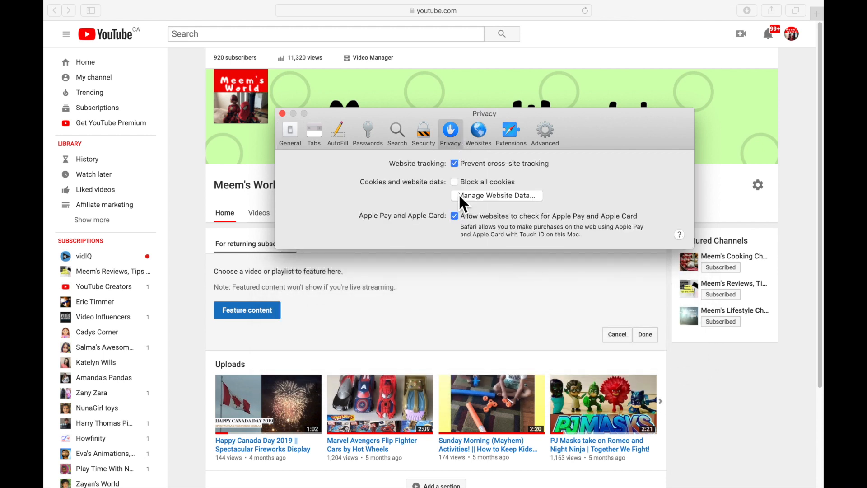
pyautogui.moveTo(517, 177)
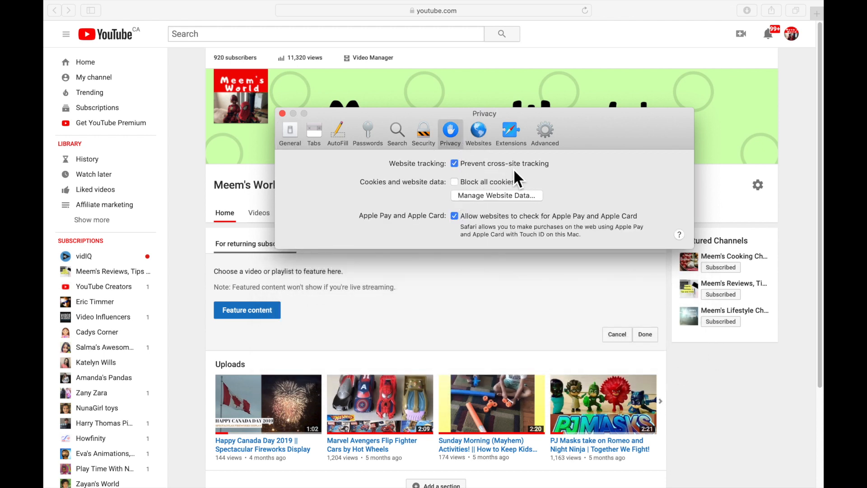
pyautogui.click(454, 163)
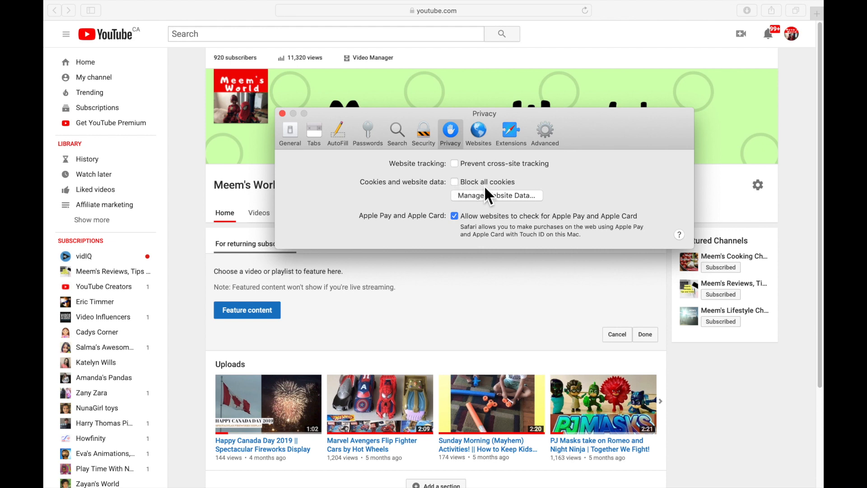
pyautogui.moveTo(495, 196)
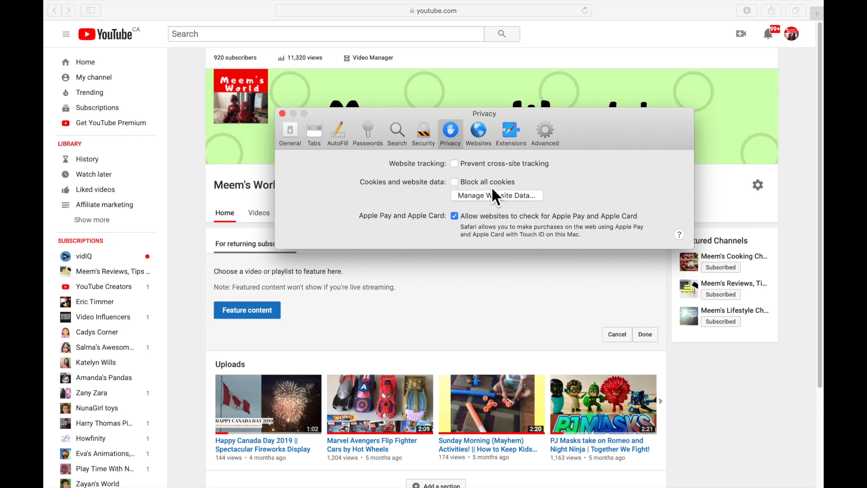
pyautogui.moveTo(431, 116)
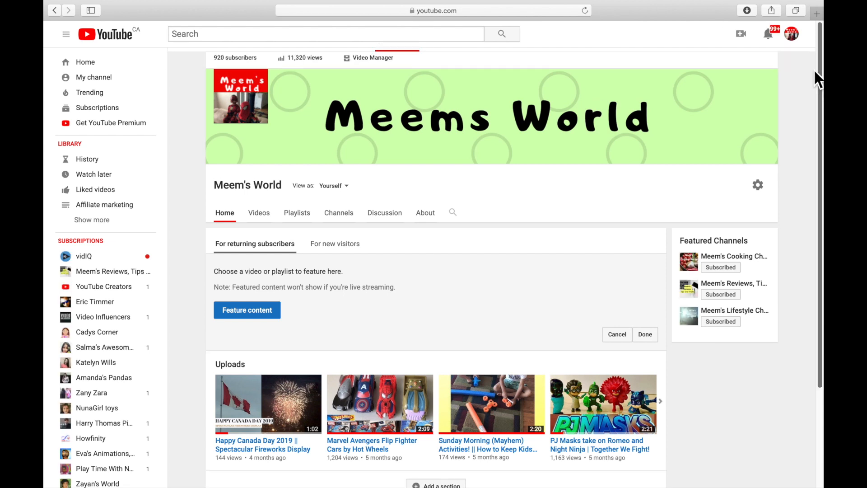
# Step: Choose Edit channel art from the Meem's World banner's pencil menu in Safari
pyautogui.click(767, 78)
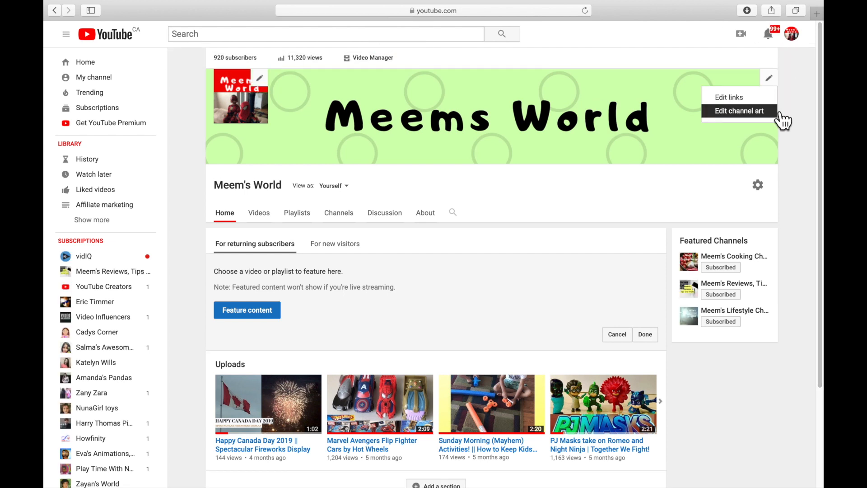
pyautogui.click(738, 110)
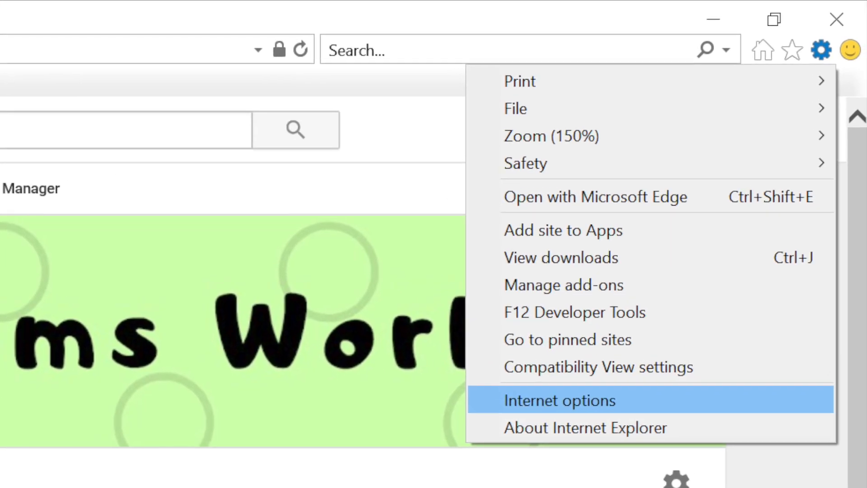
# Step: In Internet options Privacy > Advanced, change third-party cookie handling
pyautogui.click(559, 400)
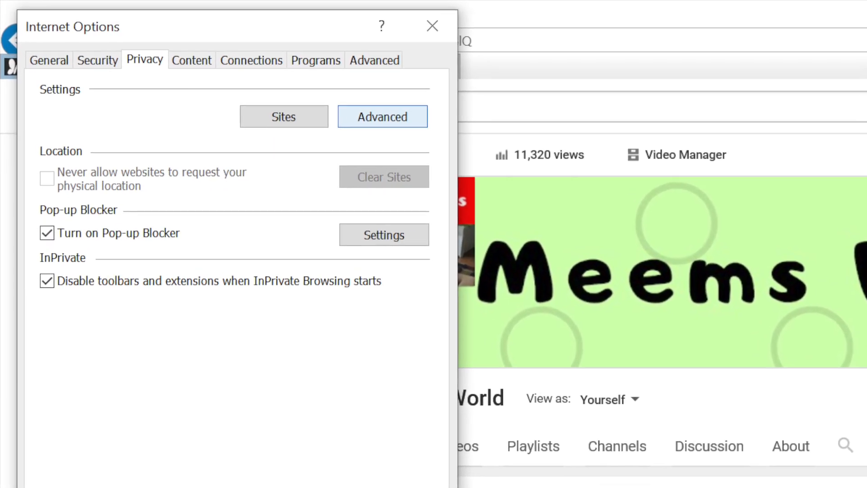
pyautogui.click(382, 116)
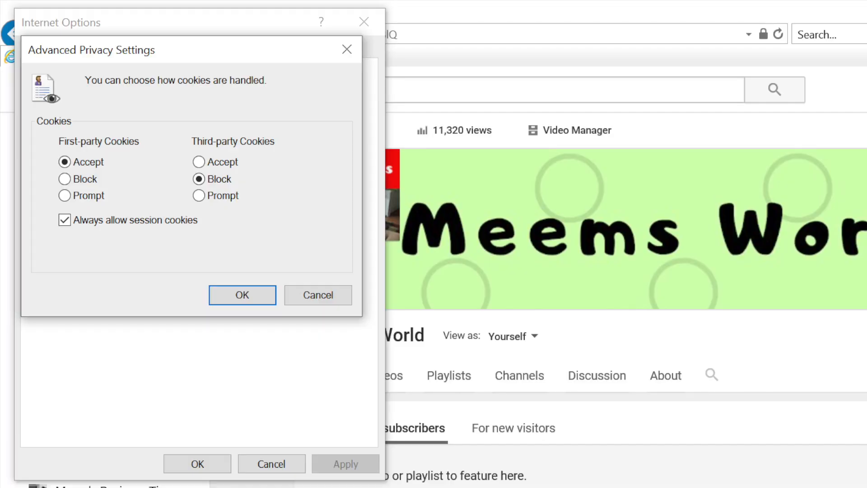
pyautogui.click(199, 155)
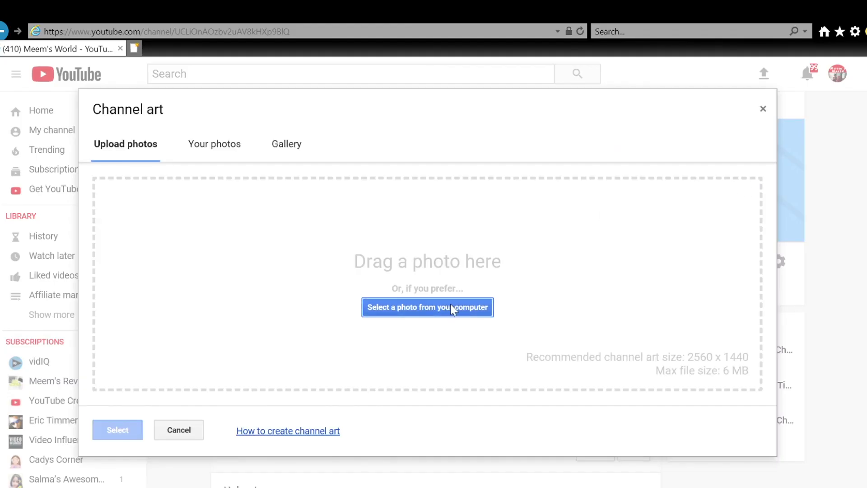
pyautogui.moveTo(69, 190)
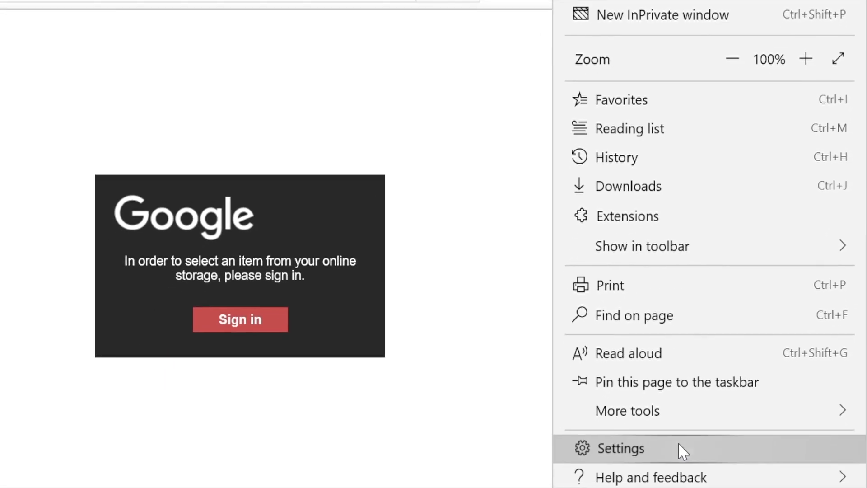
# Step: In Edge Settings > Privacy & security, change the Cookies dropdown away from blocking third-party cookies
pyautogui.click(620, 447)
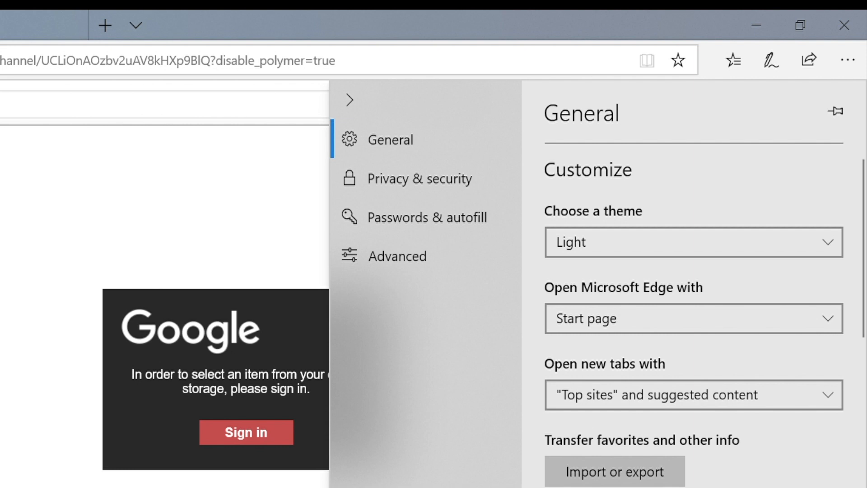
pyautogui.moveTo(421, 216)
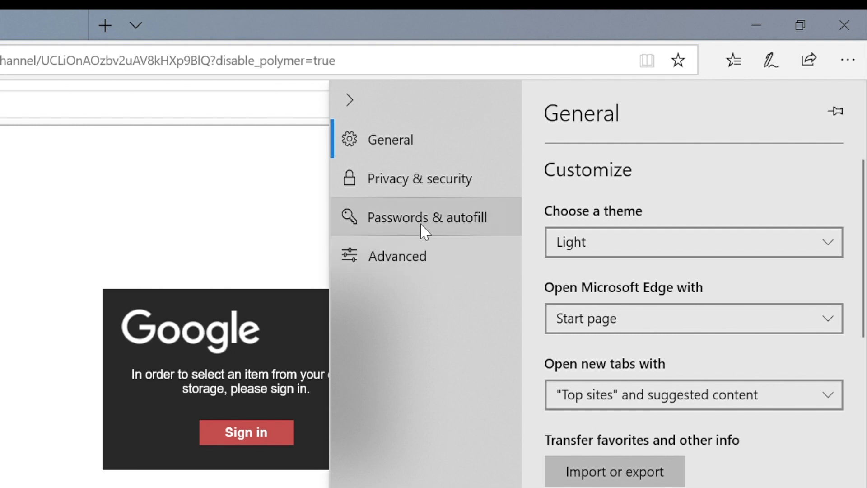
pyautogui.click(419, 178)
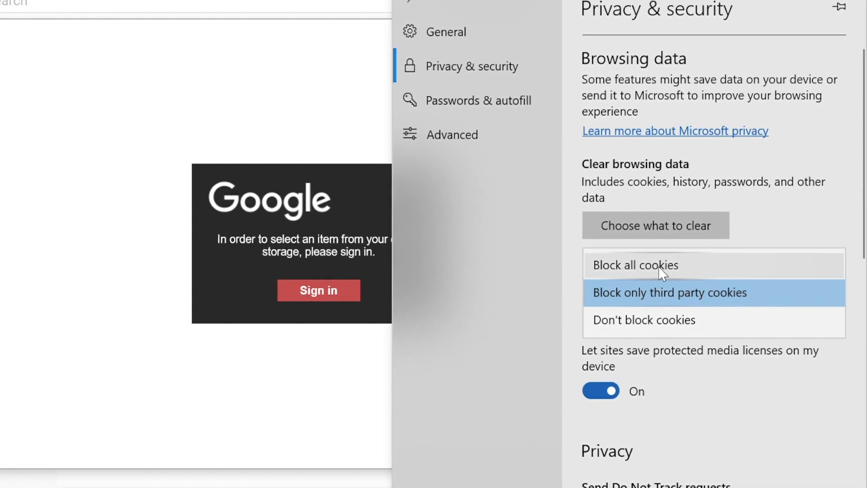
pyautogui.click(643, 320)
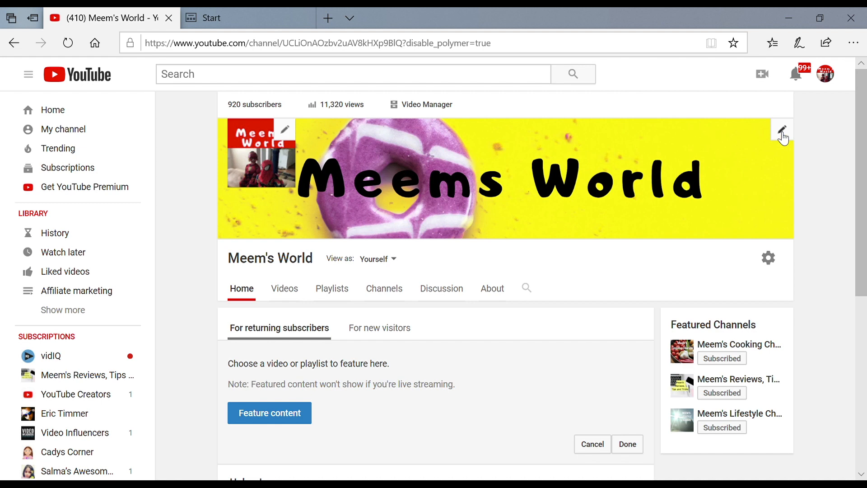
# Step: Open the pencil menu on the Meem's World banner to reach Edit channel art
pyautogui.click(781, 130)
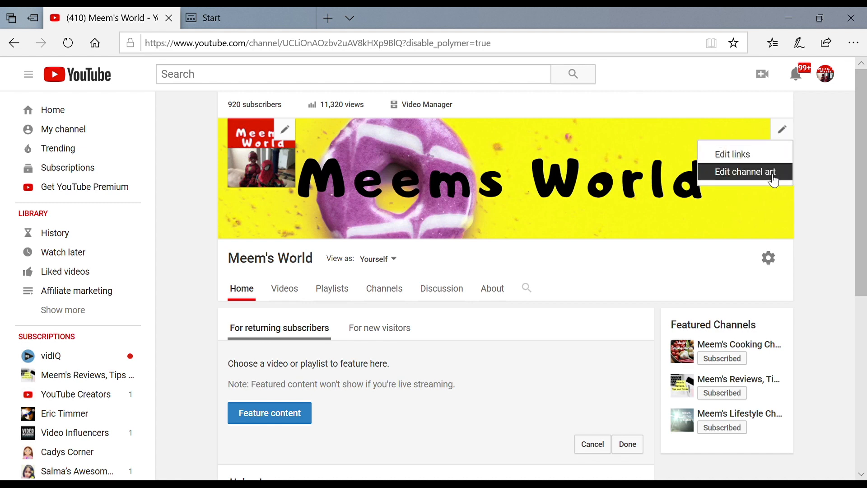